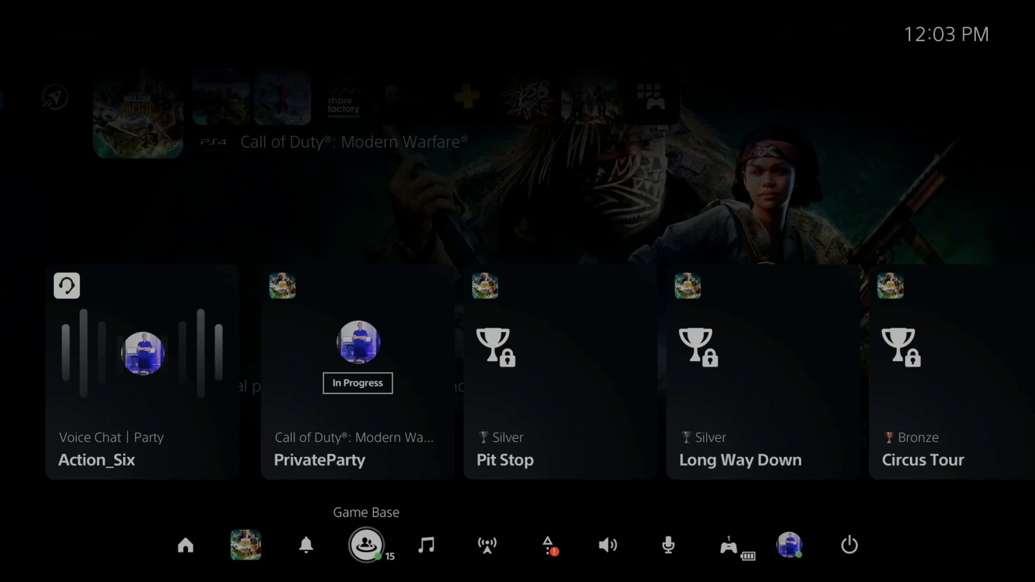
Step: Enter the Action_Six party chat from the Game Base favorites list
{"action": "left_click", "coordinate": [366, 548]}
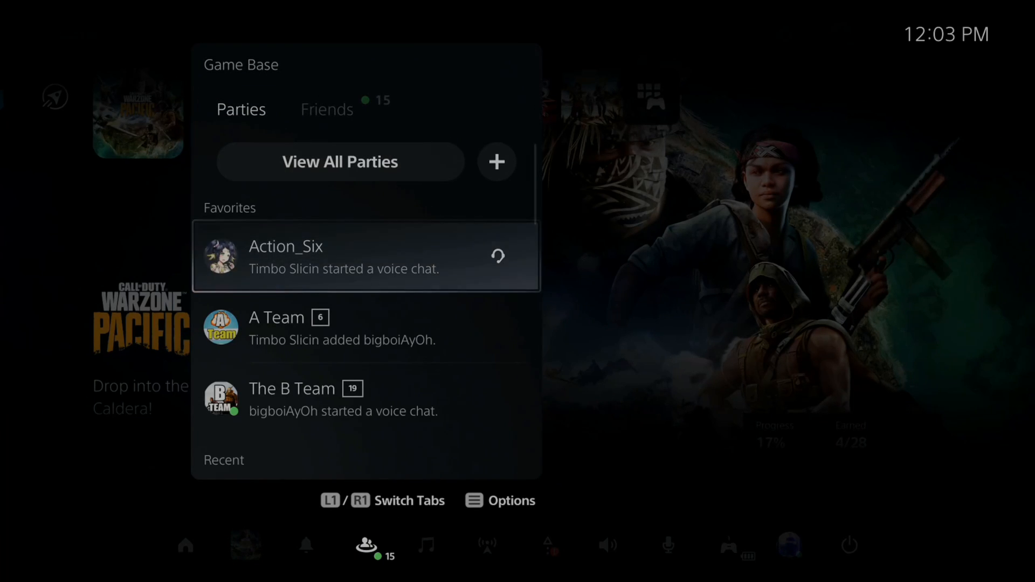
{"action": "left_click", "coordinate": [307, 257]}
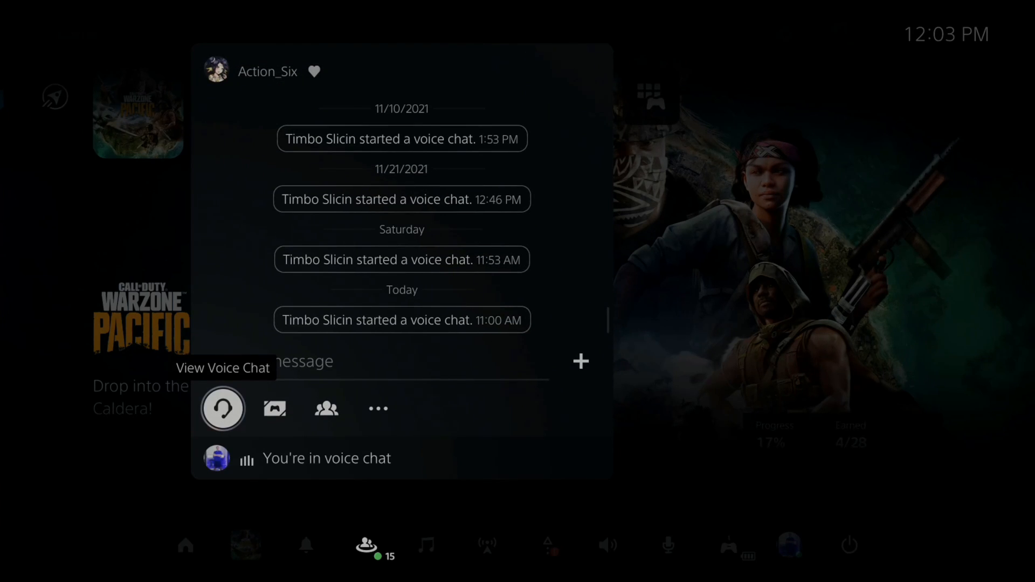
Step: Reach Voice Chat Settings through the Action_Six voice chat's More menu
{"action": "left_click", "coordinate": [223, 408]}
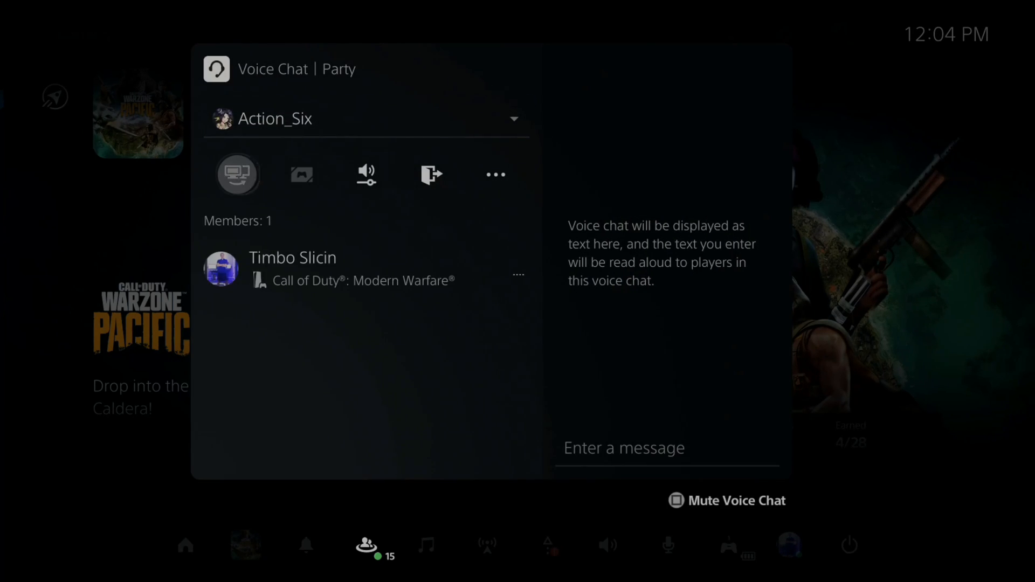
{"action": "mouse_move", "coordinate": [495, 175]}
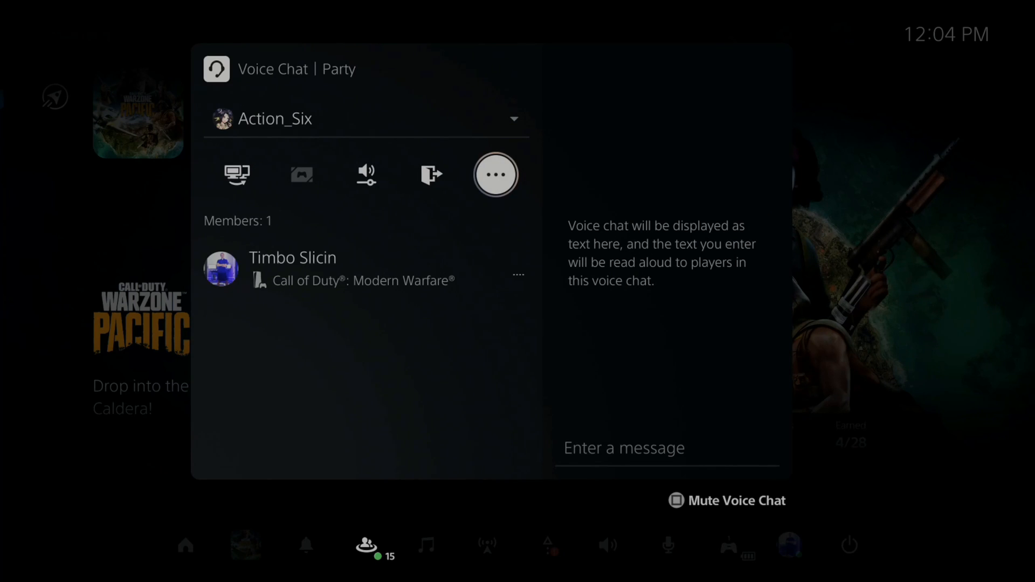
{"action": "left_click", "coordinate": [495, 174]}
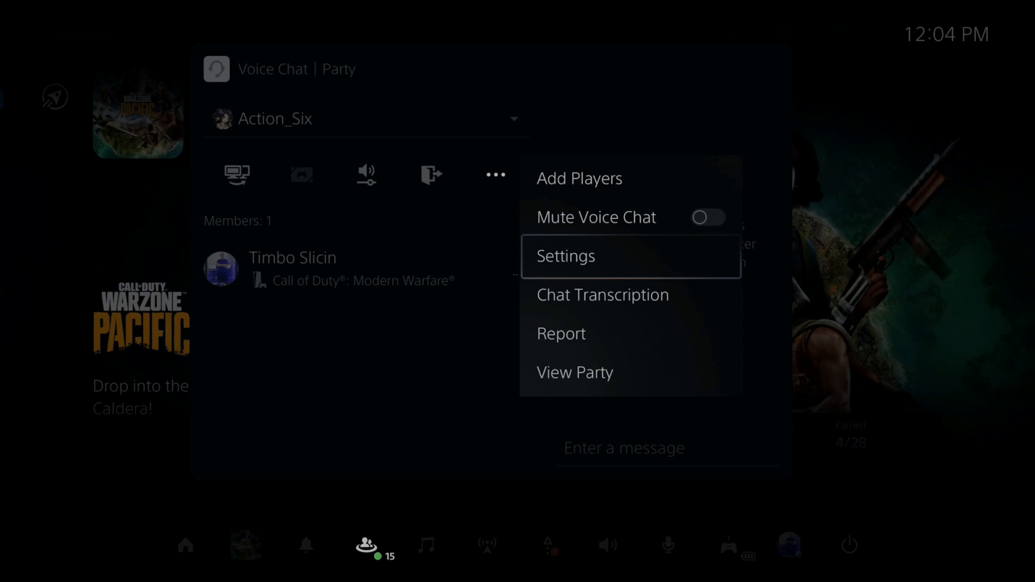
{"action": "left_click", "coordinate": [565, 257]}
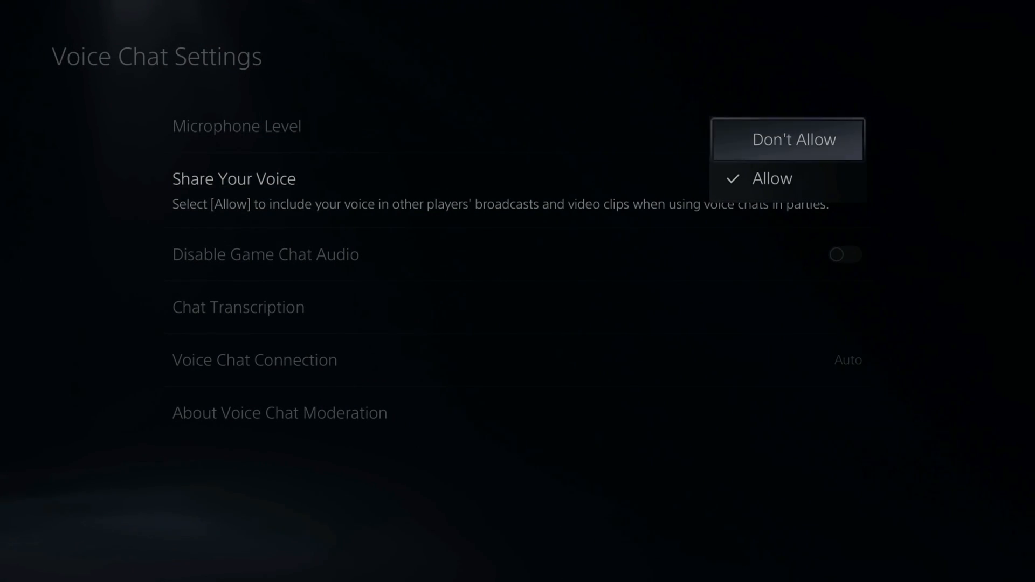
Step: Set Share Your Voice to Don't Allow
{"action": "left_click", "coordinate": [788, 139]}
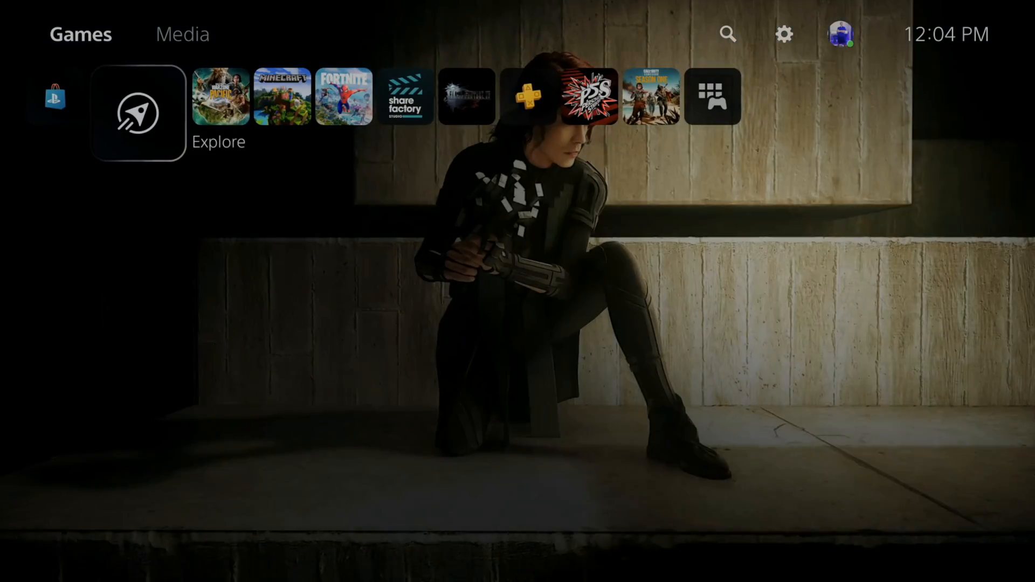
Step: Enter the Explore news hub from the Games home screen
{"action": "left_click", "coordinate": [132, 113]}
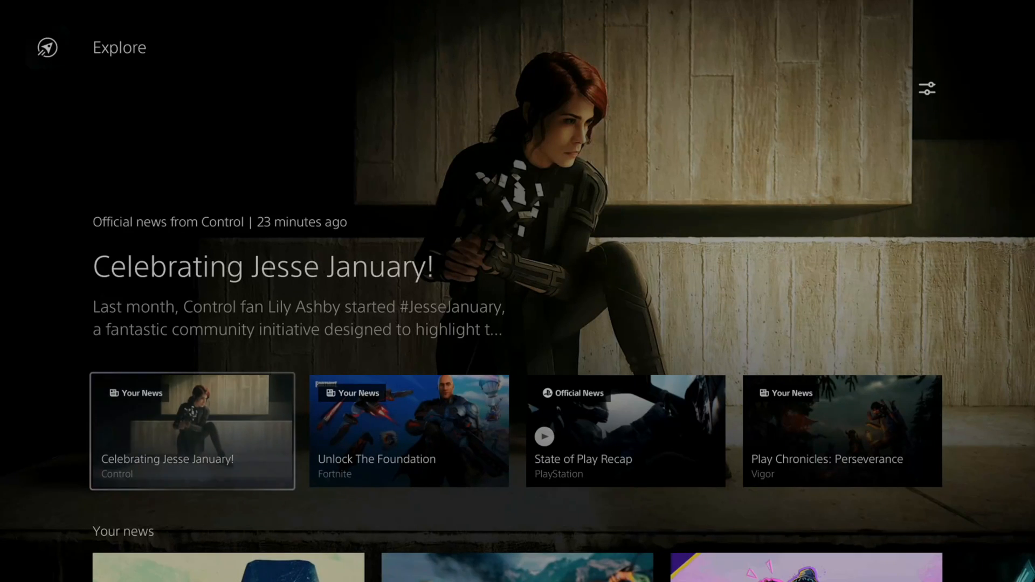